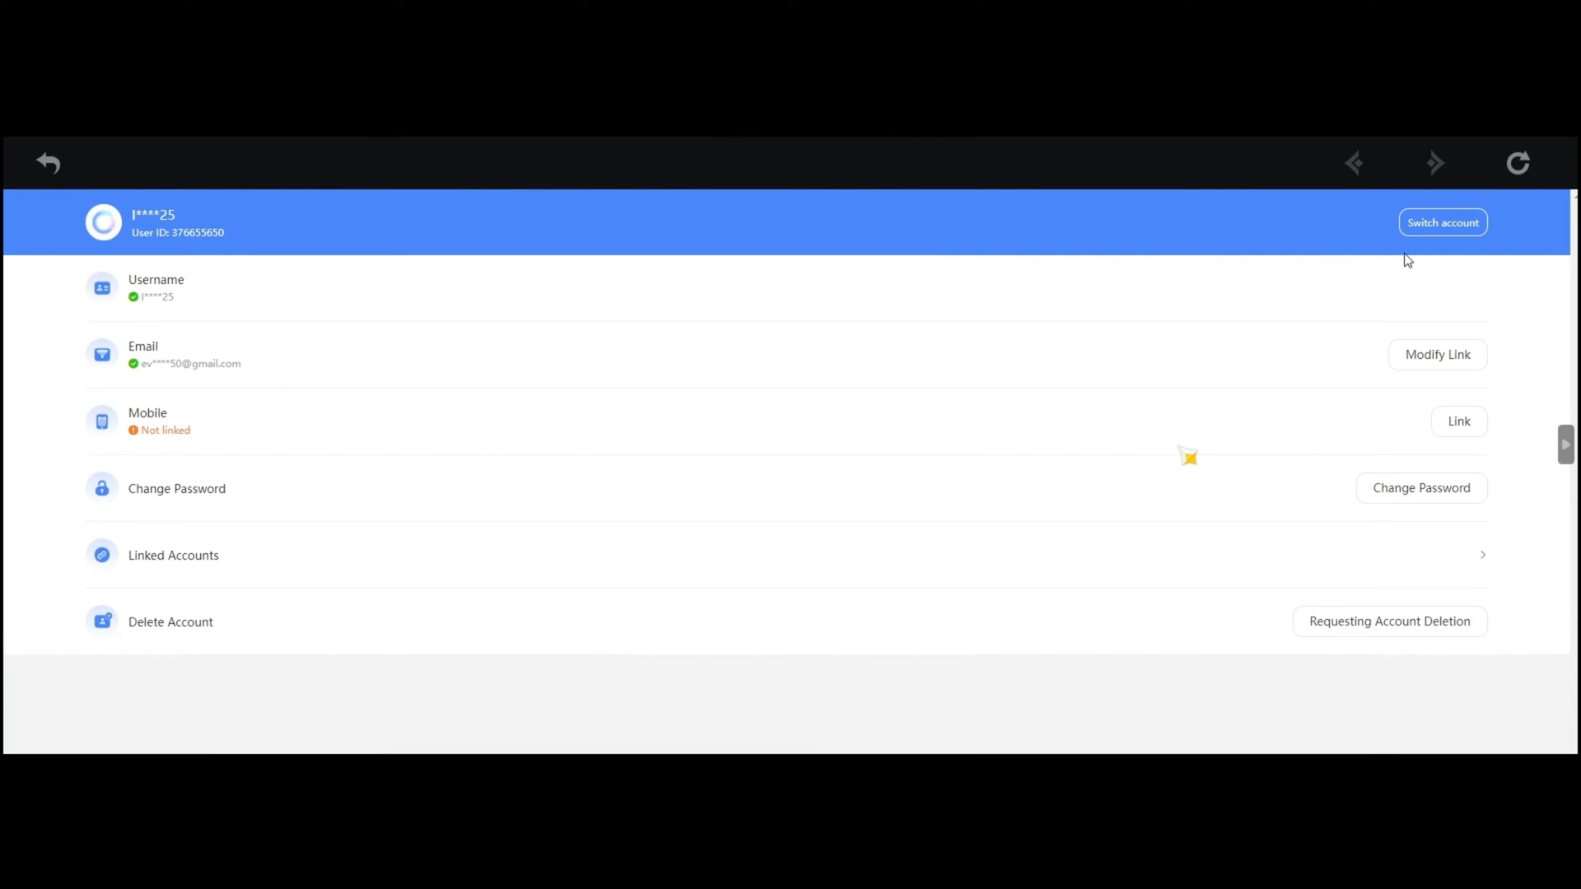
mouse_move(1499, 197)
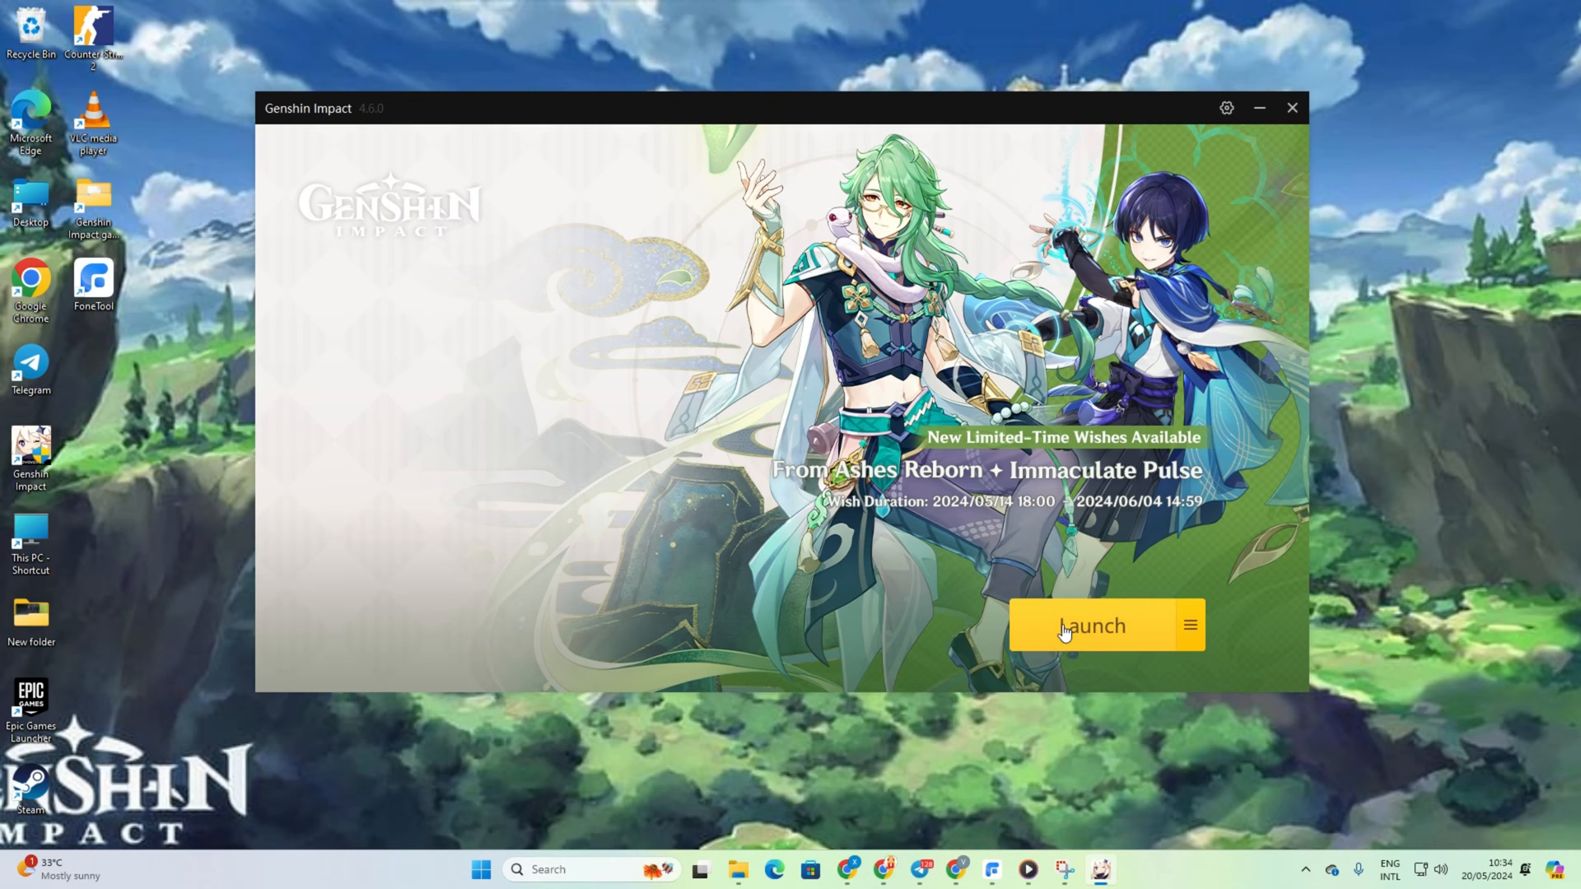
- Launch Genshin Impact and enter the game world from the start screen
left_click(1091, 625)
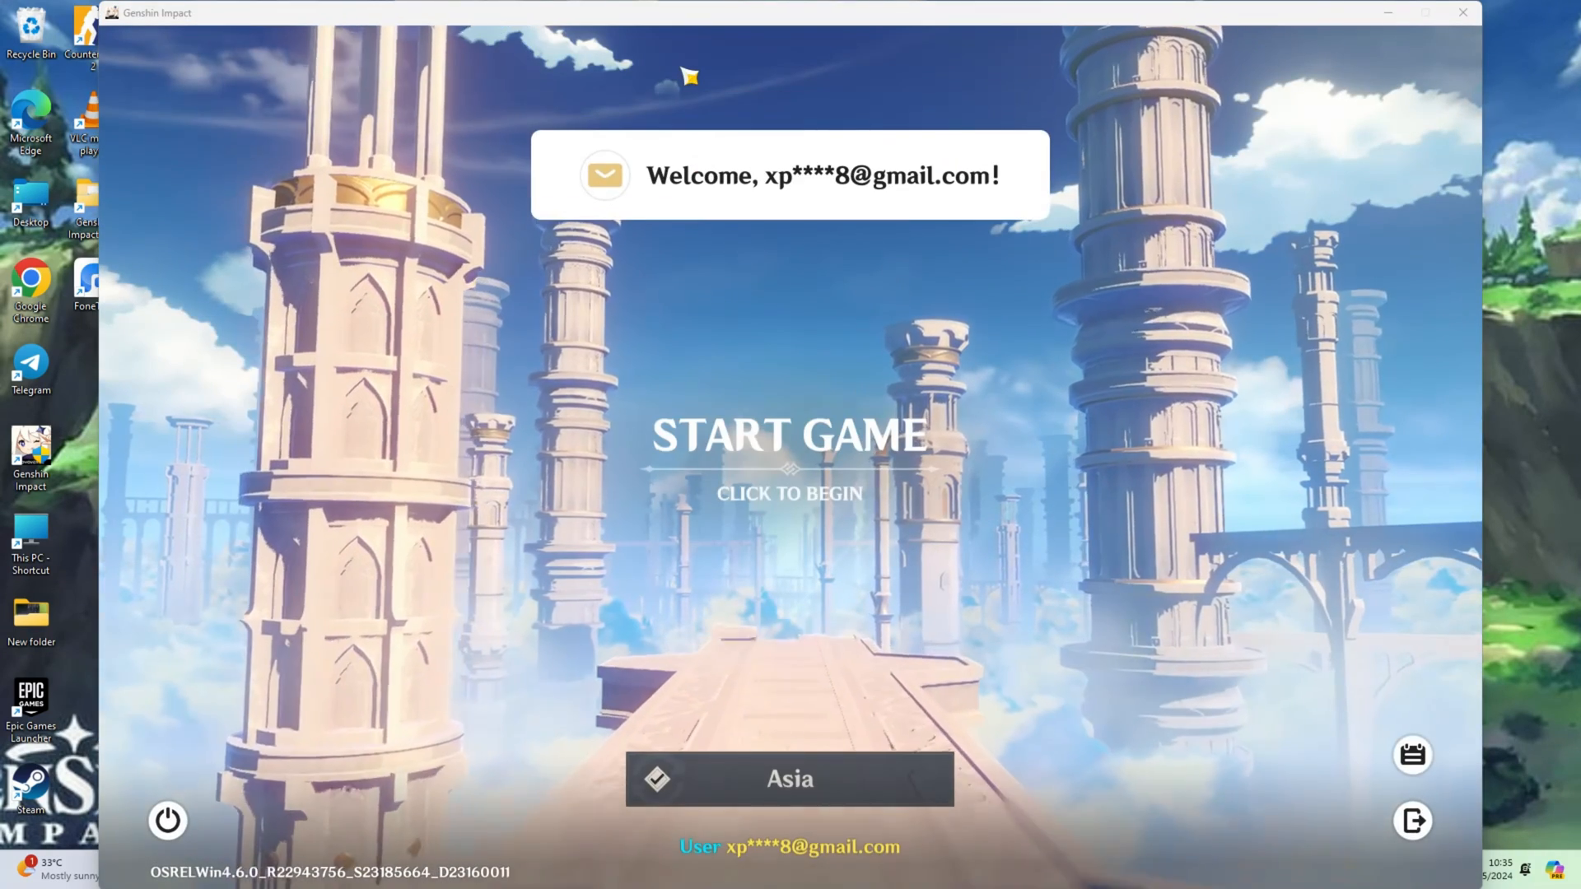
left_click(790, 435)
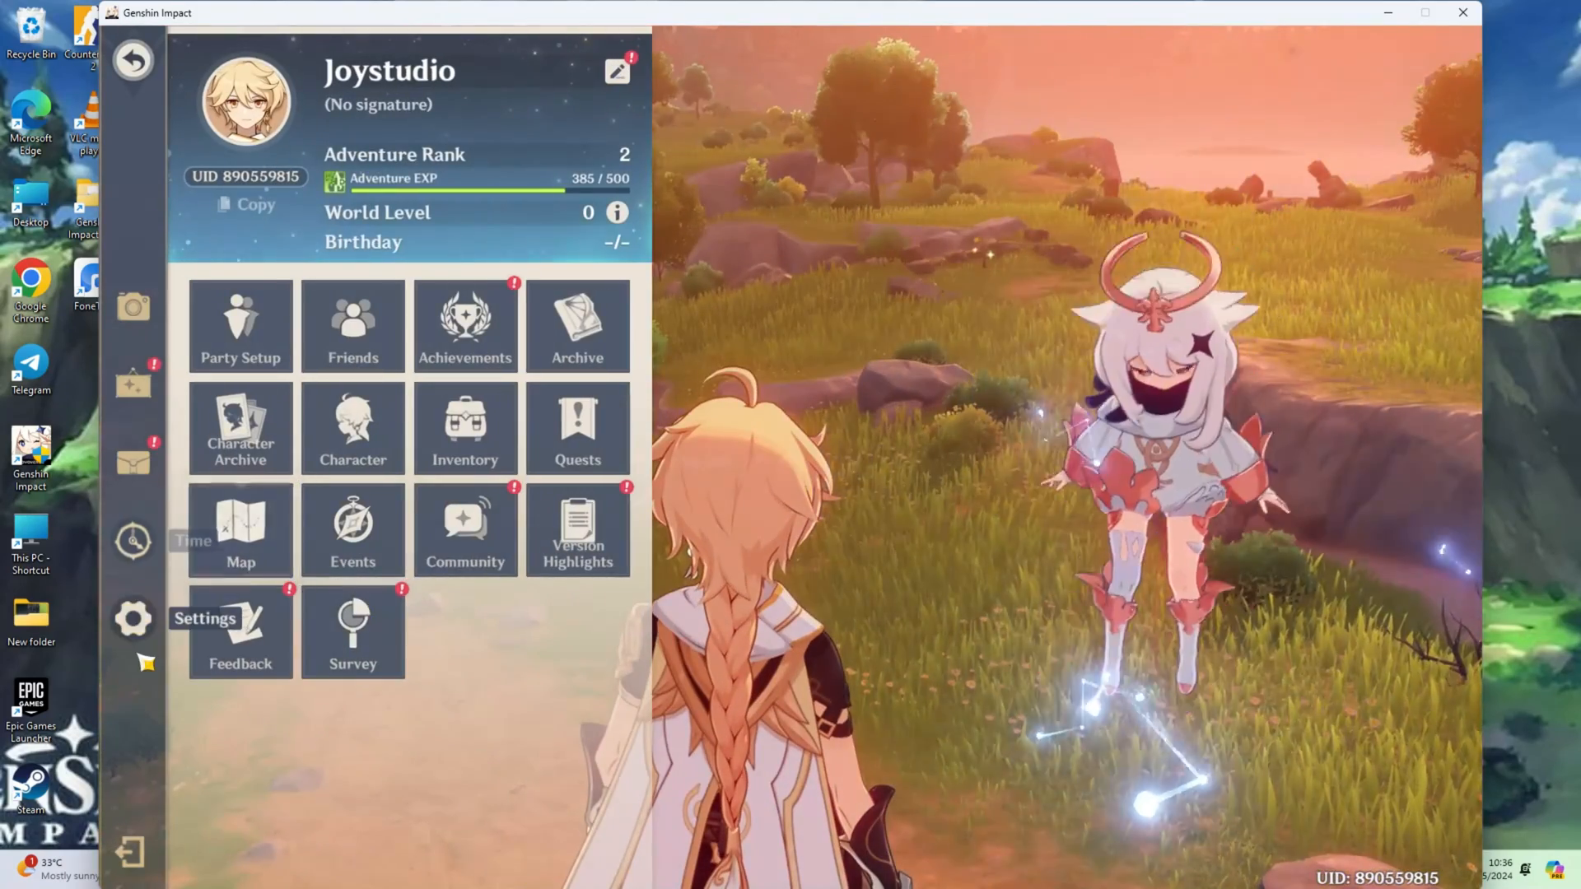
- Switch accounts from Settings > Account > User Center and confirm the sign-out
left_click(132, 619)
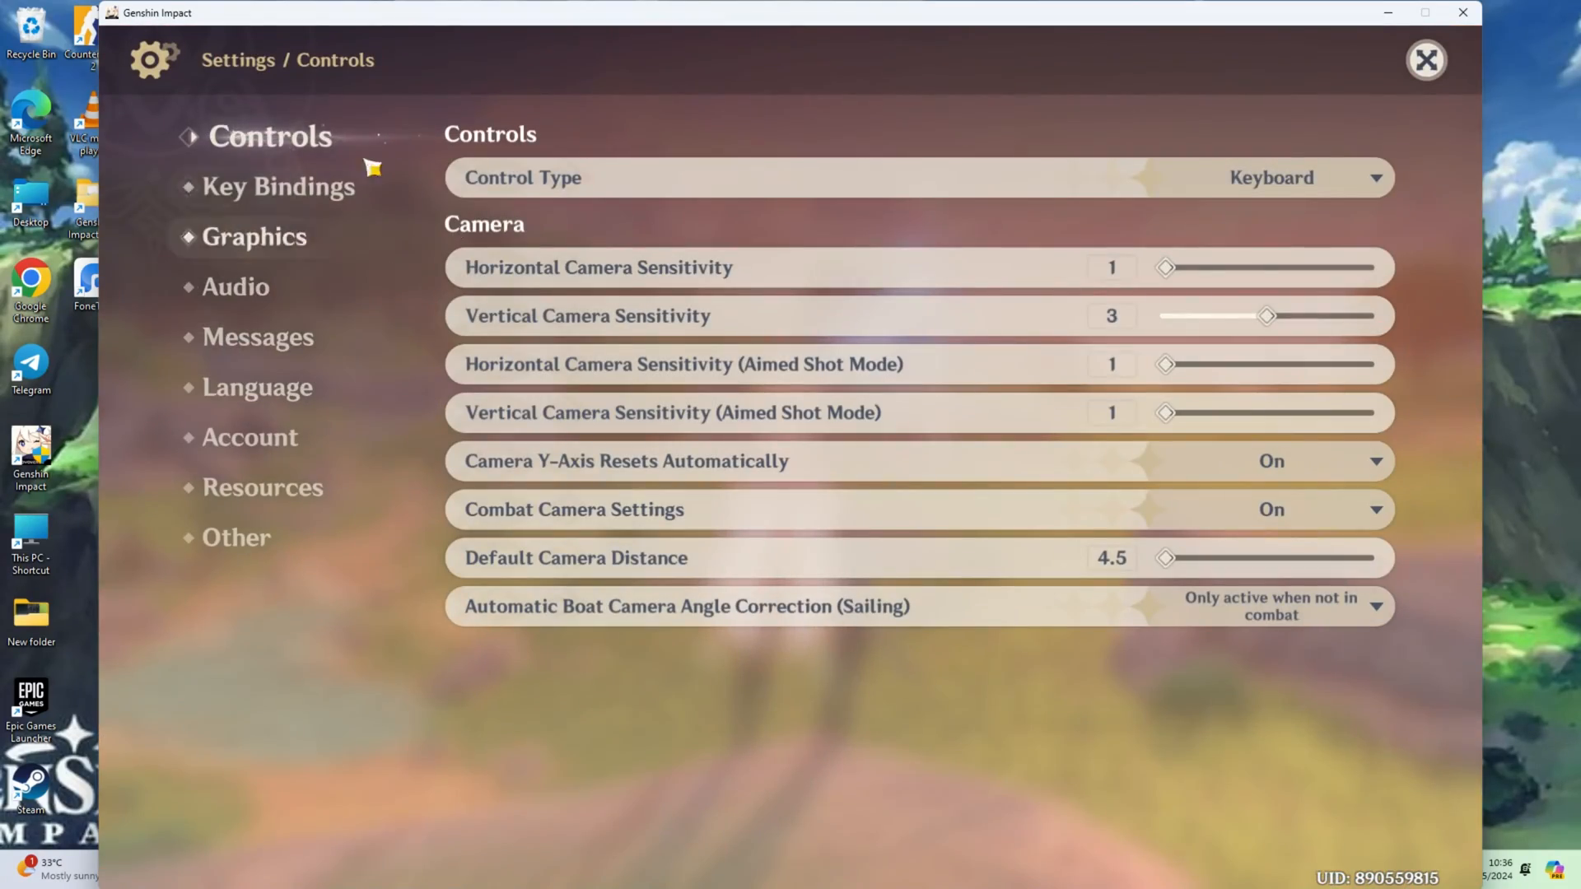
left_click(265, 436)
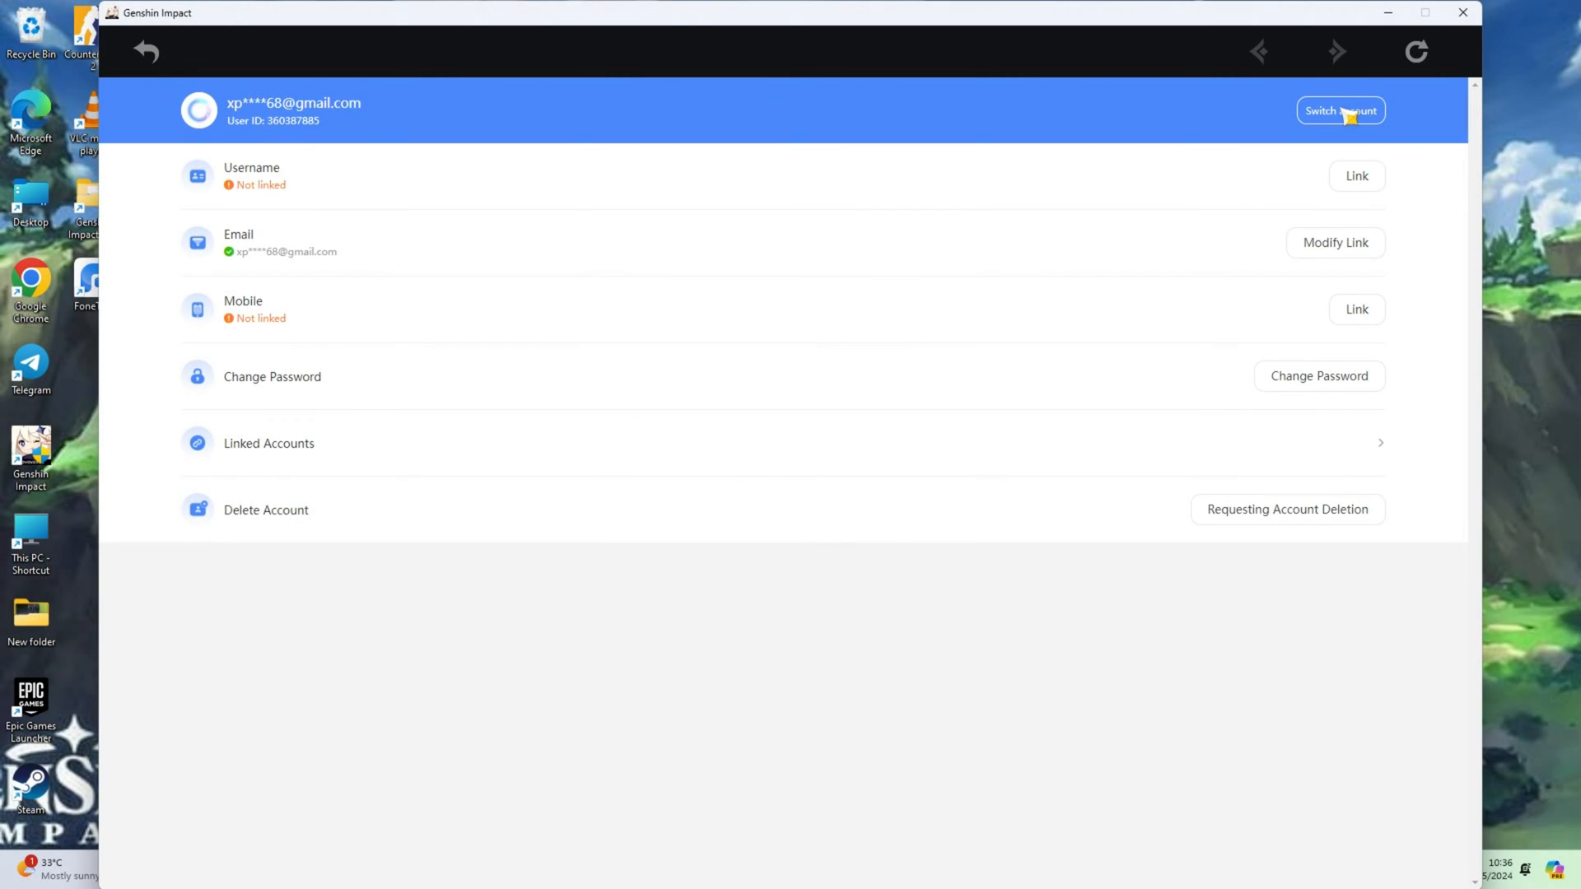
left_click(1340, 109)
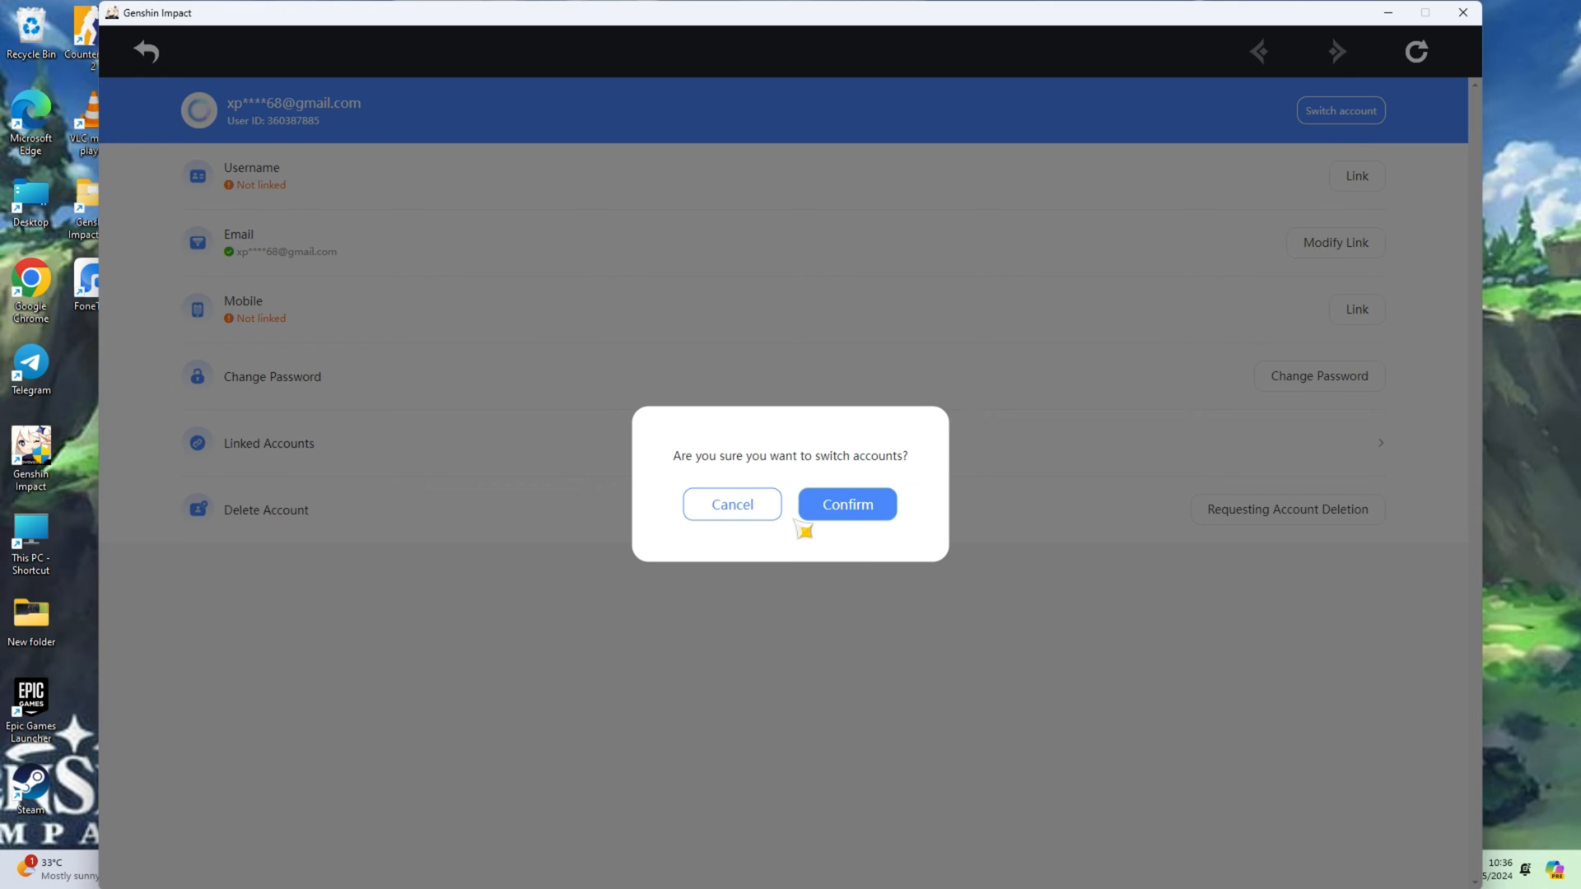
left_click(846, 503)
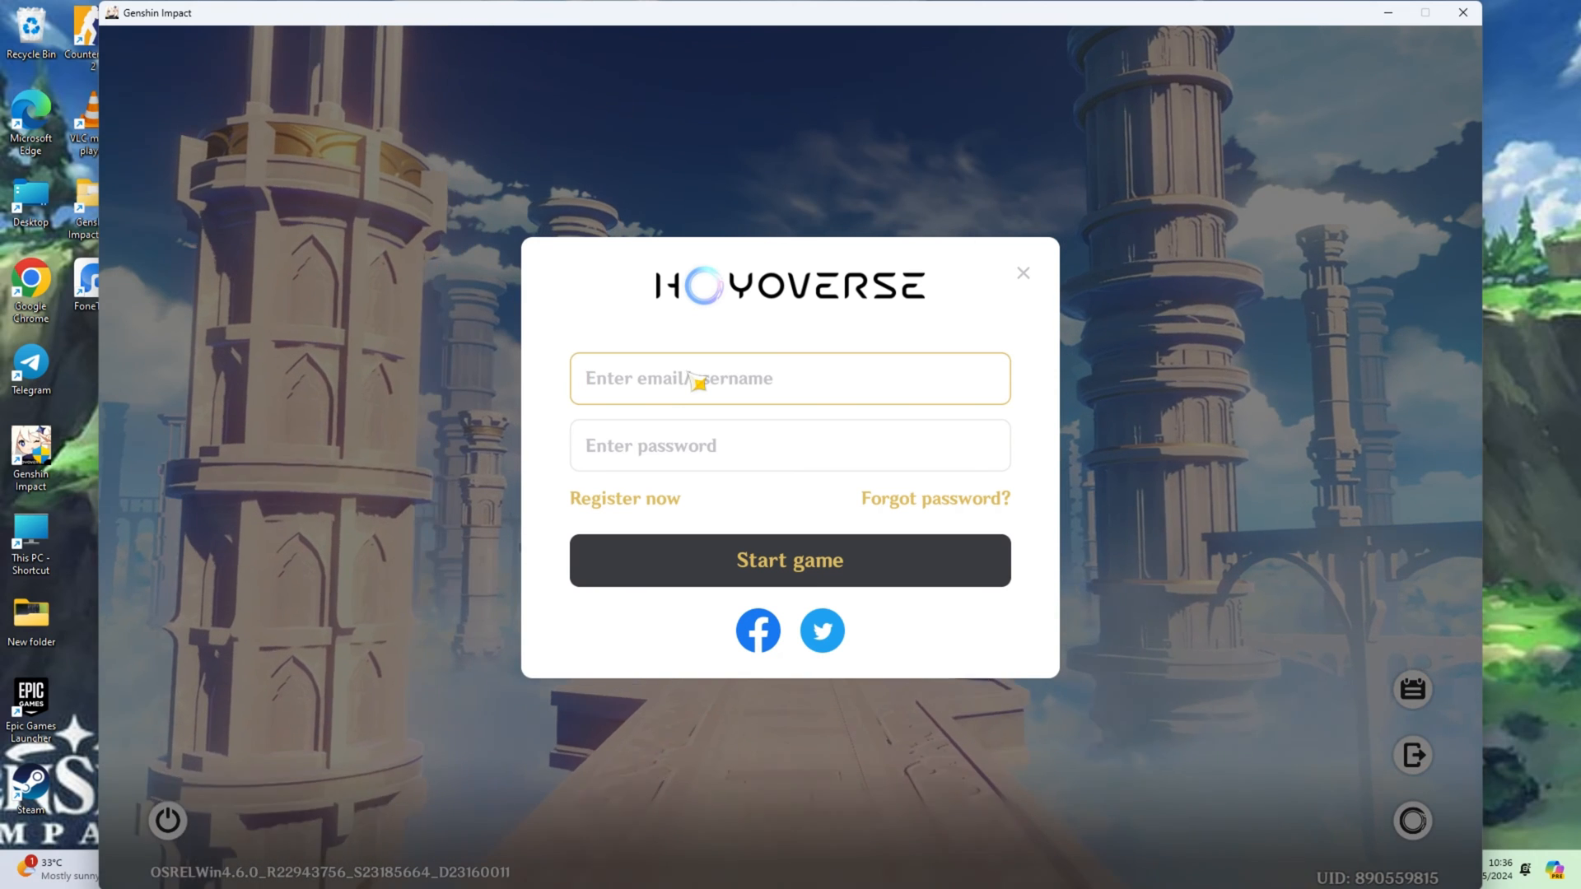
- Log in with the other account's email and password and start the game
type("xh")
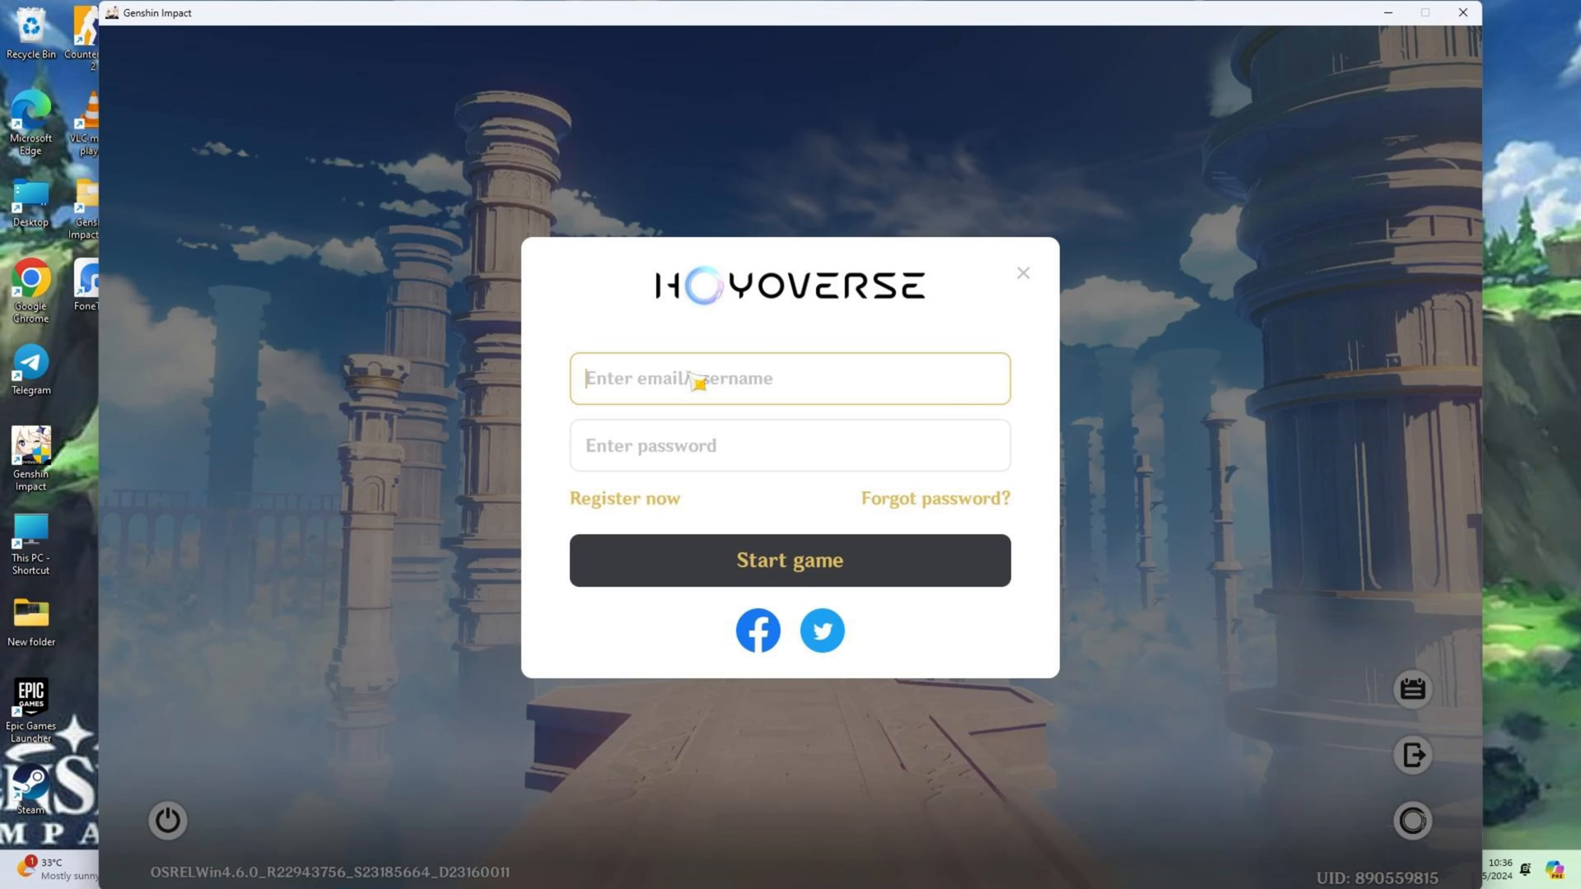
type("2n")
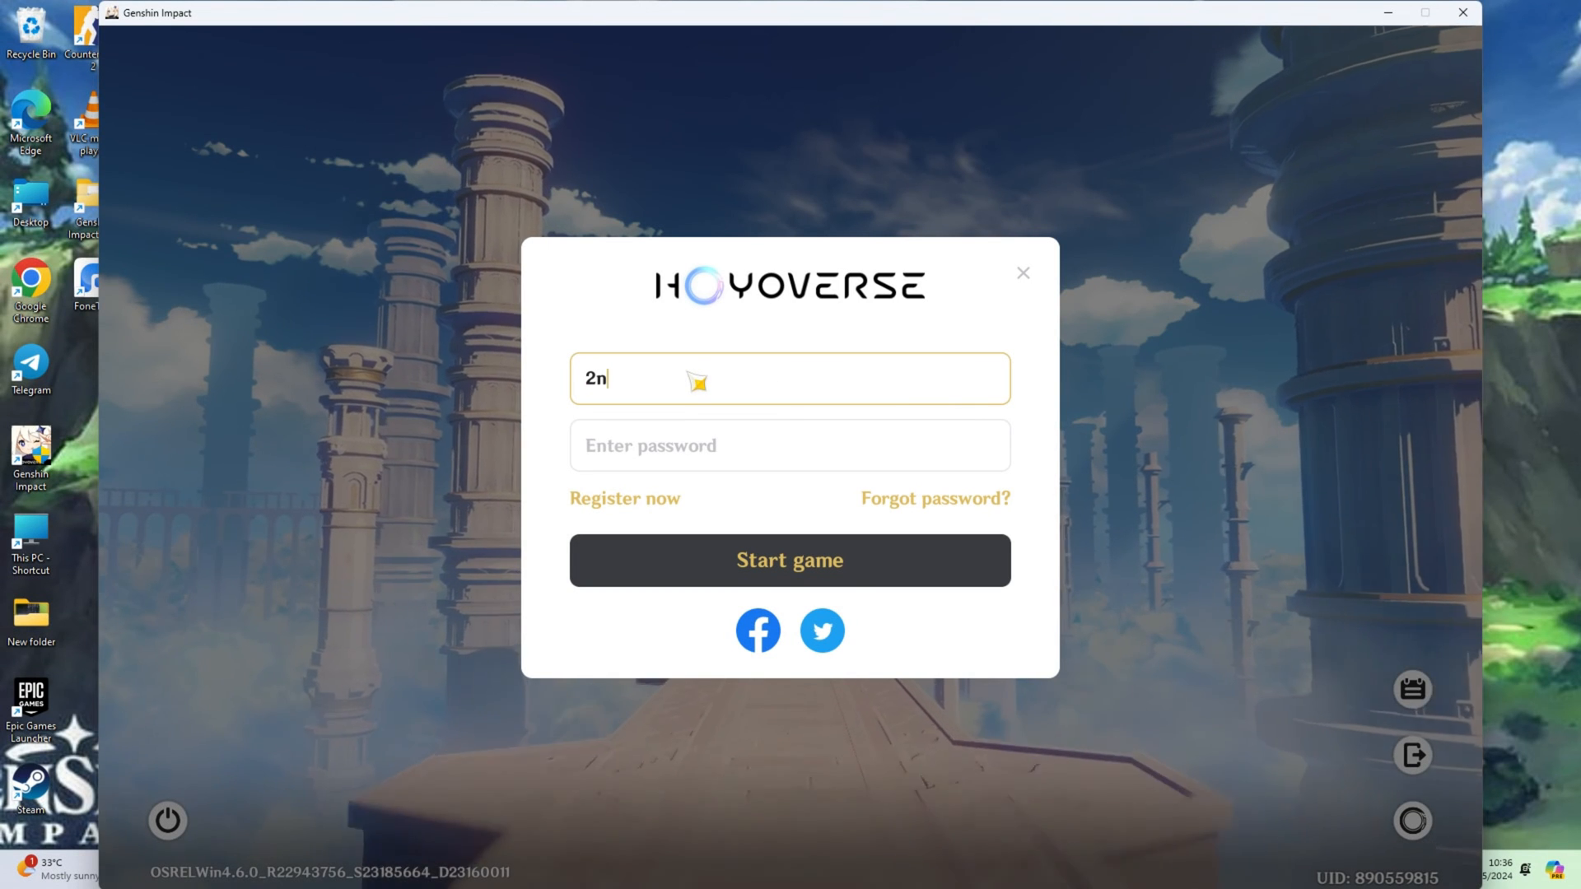
type("ac")
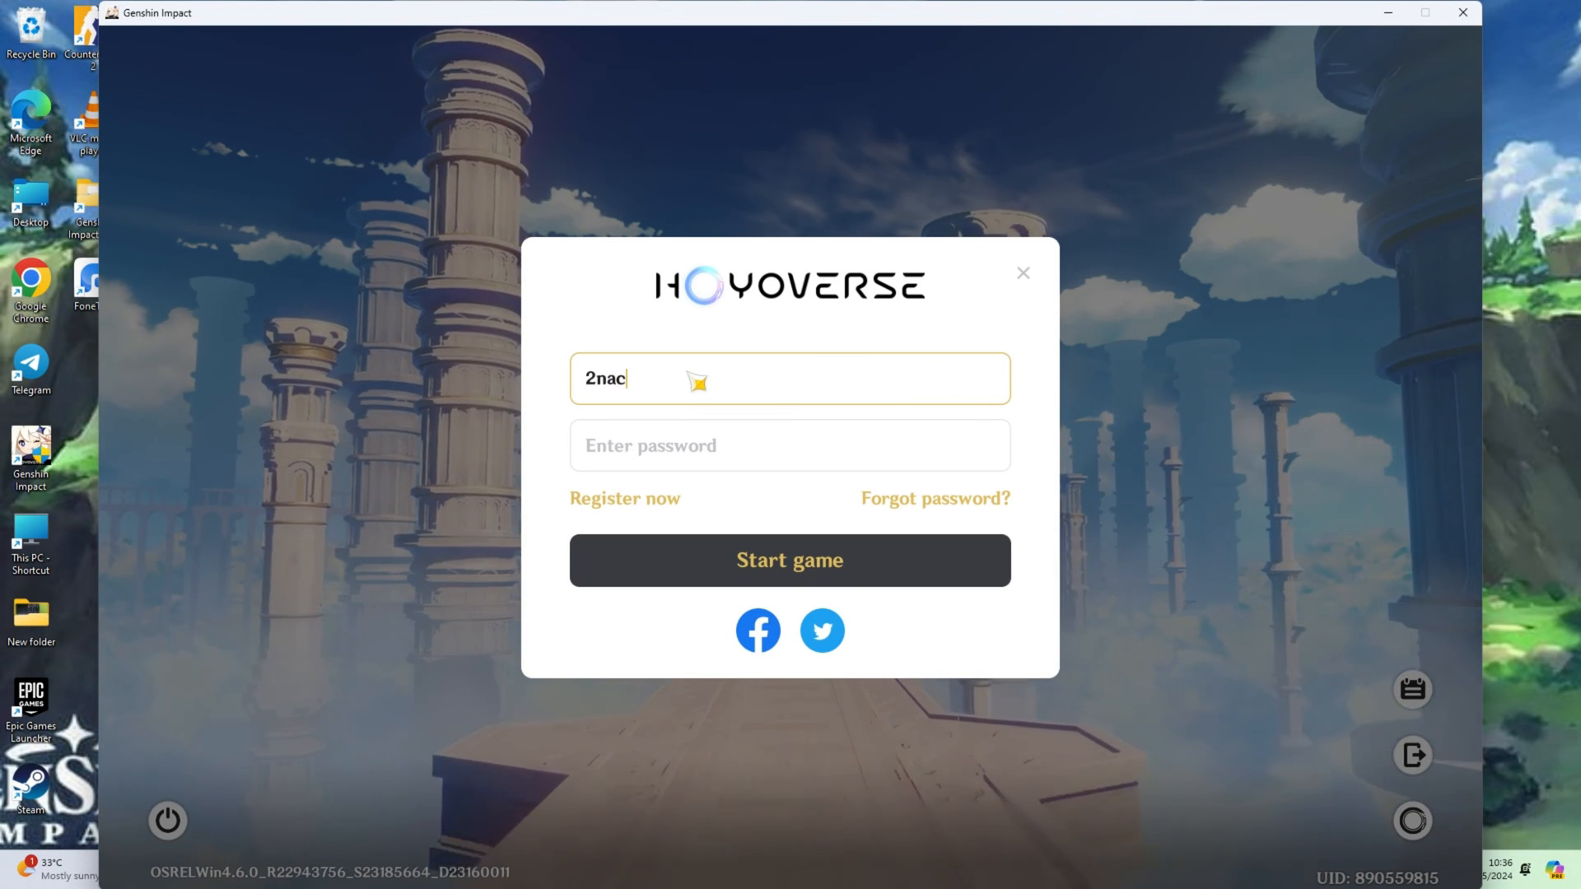
left_click(789, 561)
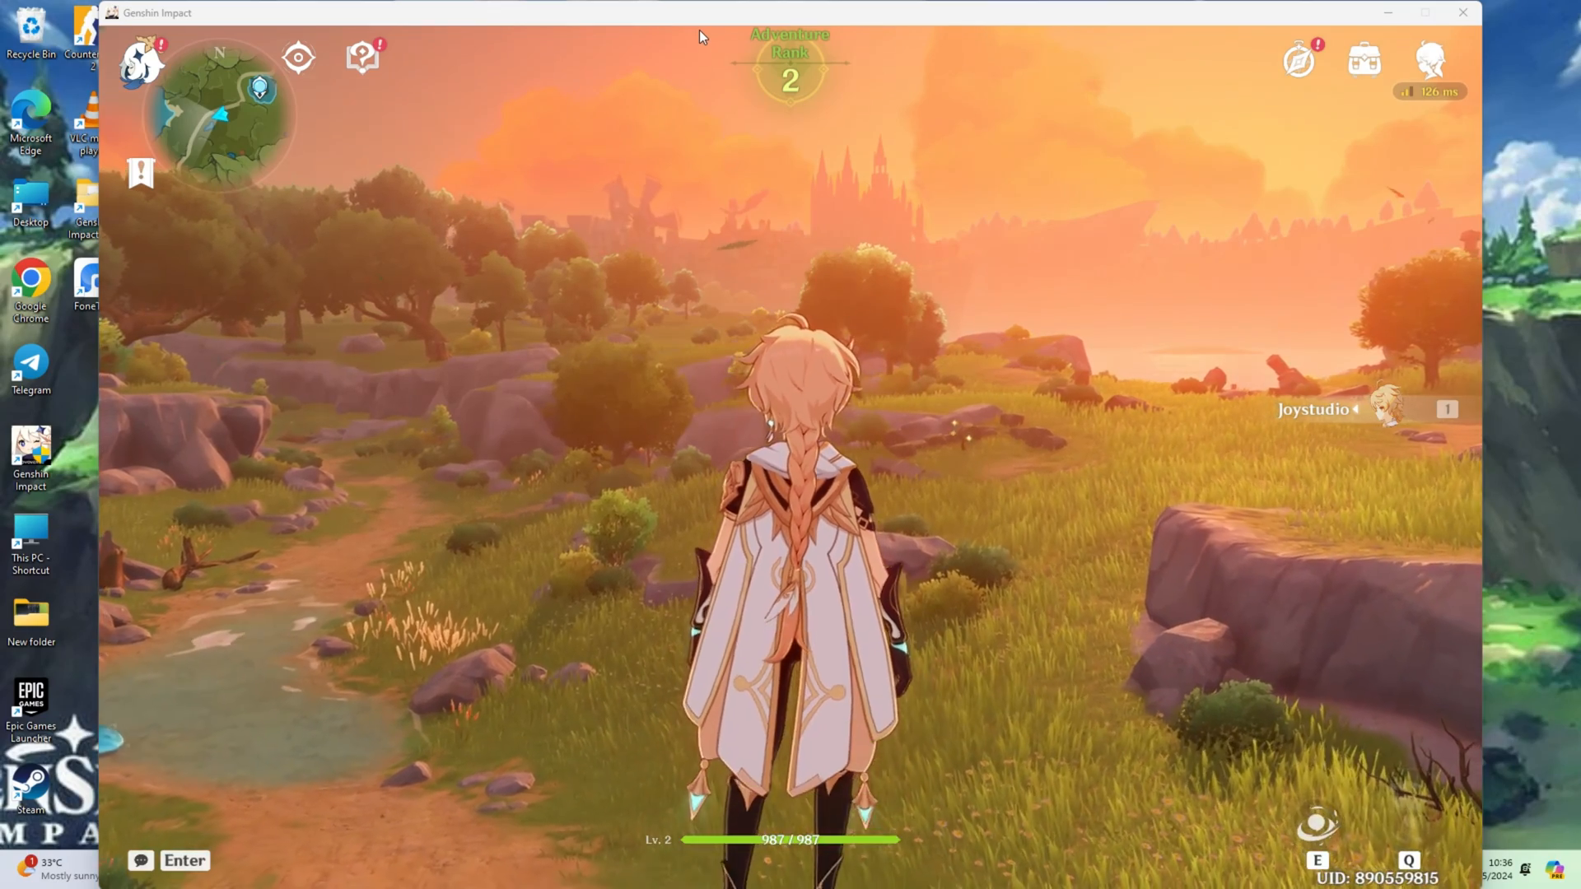